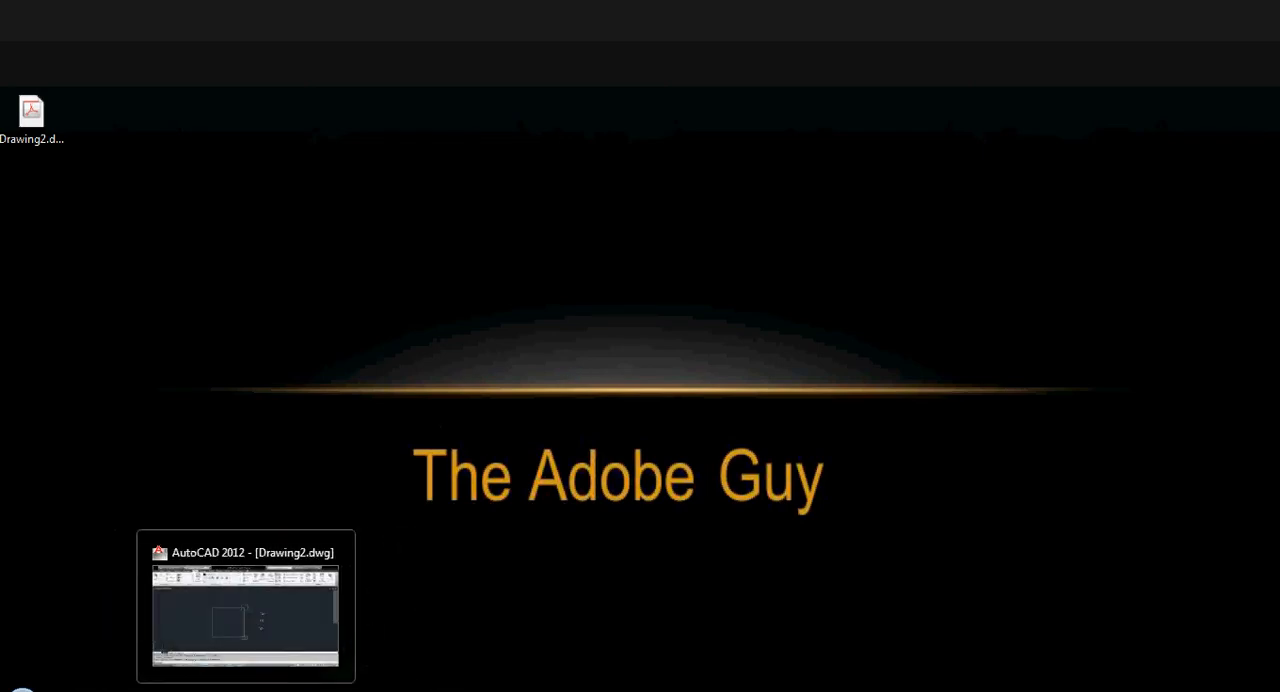
- Visit the DWG TrueView download page, then view Drawing2.dwf in Internet Explorer's Design Review viewer
{"action": "left_click", "coordinate": [245, 605]}
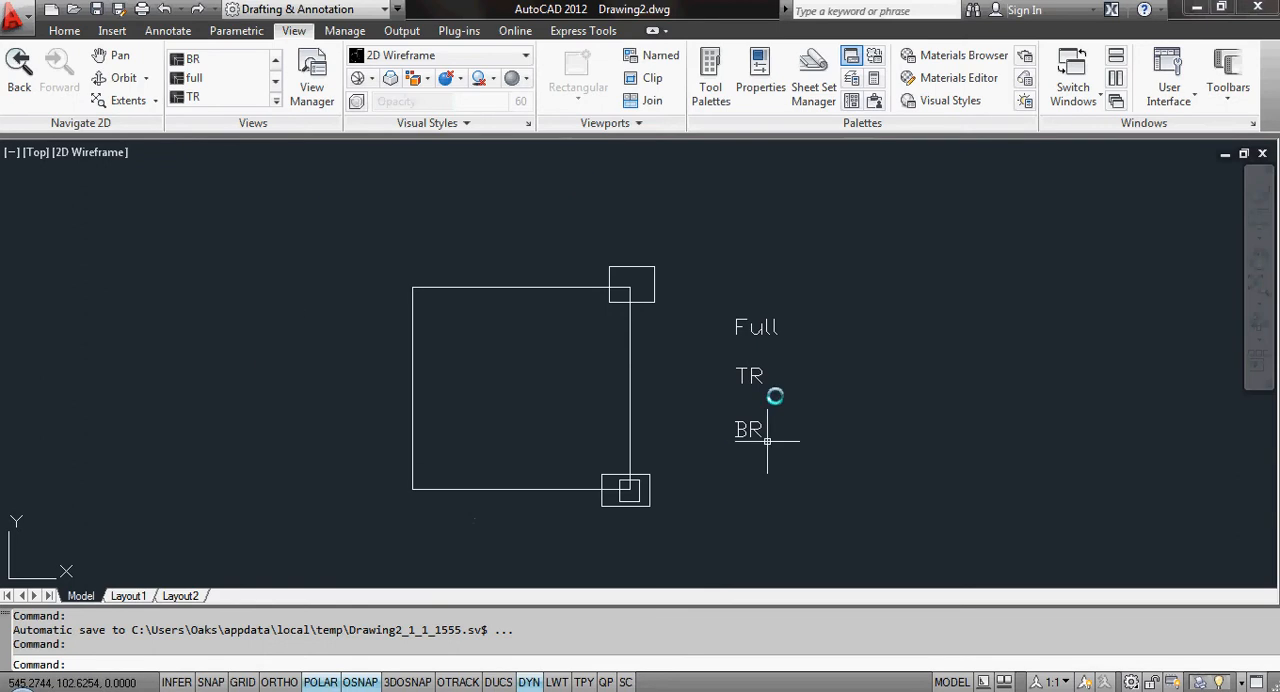
{"action": "mouse_move", "coordinate": [818, 430]}
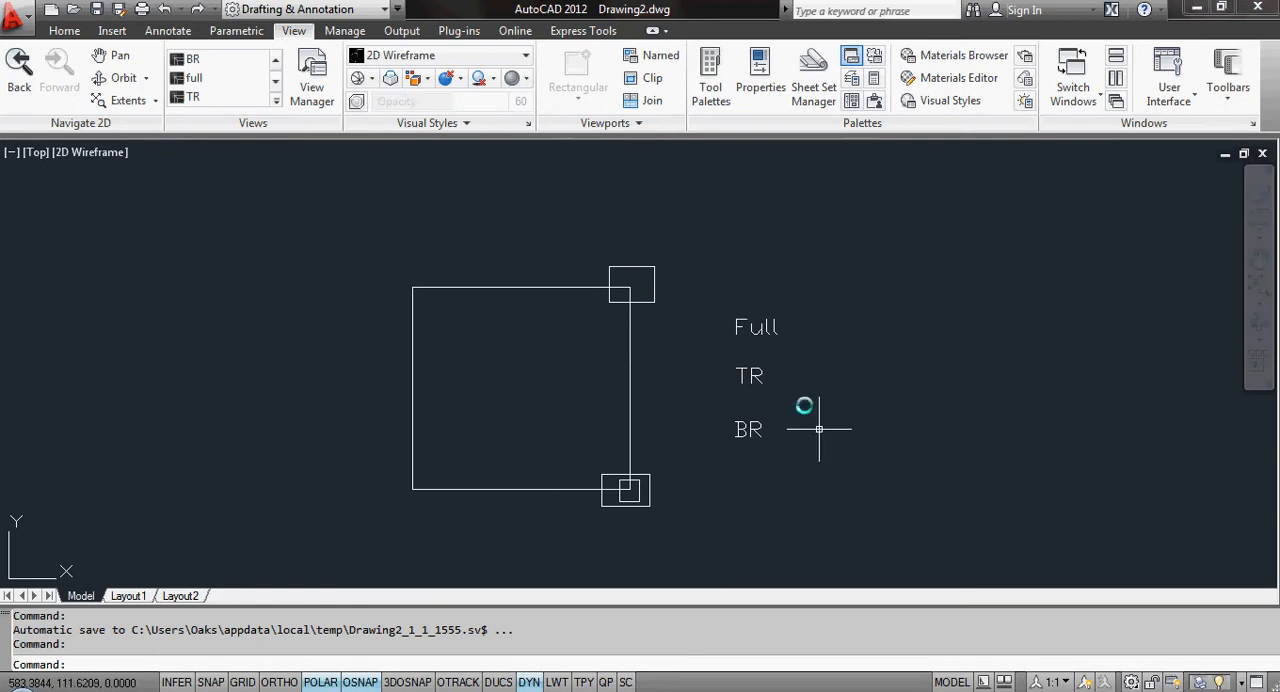
{"action": "mouse_move", "coordinate": [748, 355]}
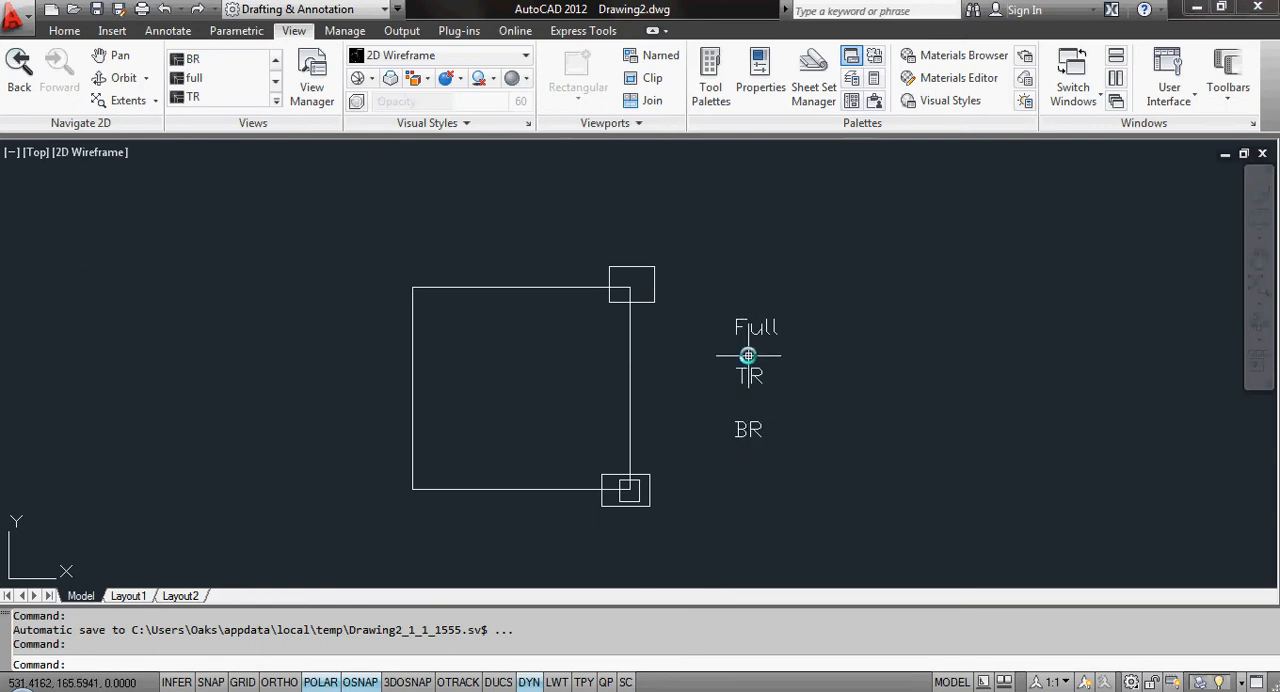
{"action": "mouse_move", "coordinate": [730, 357]}
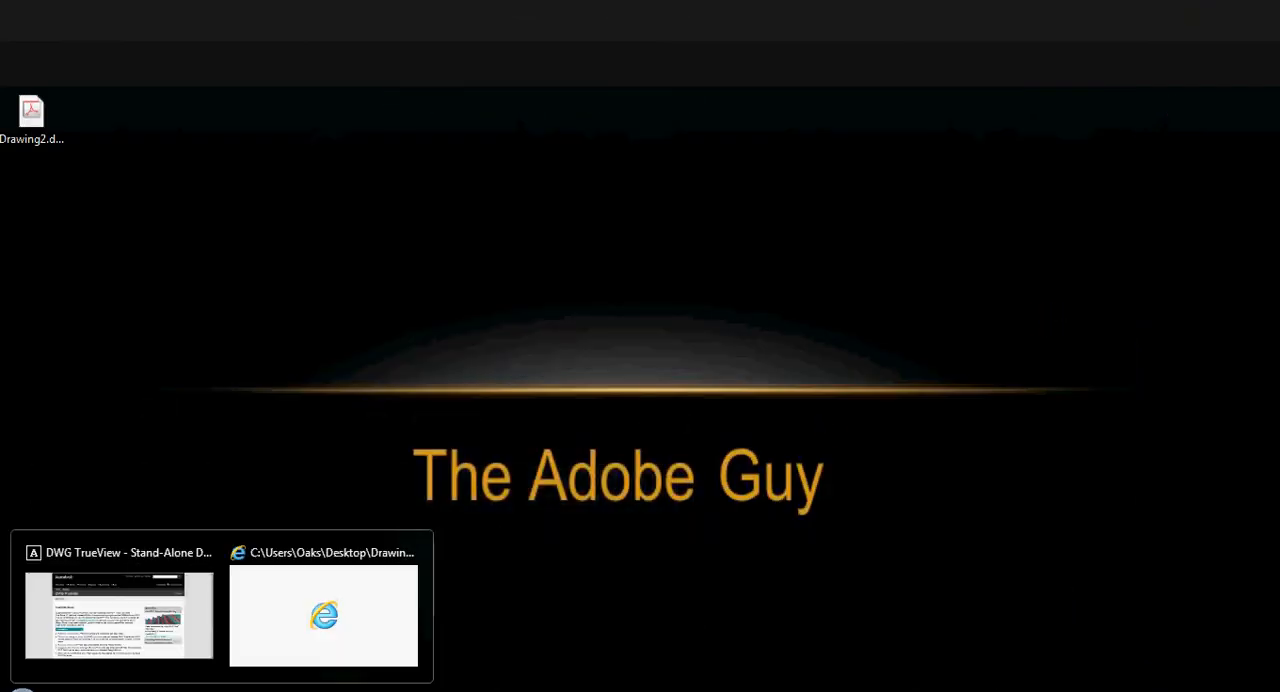
{"action": "left_click", "coordinate": [323, 615]}
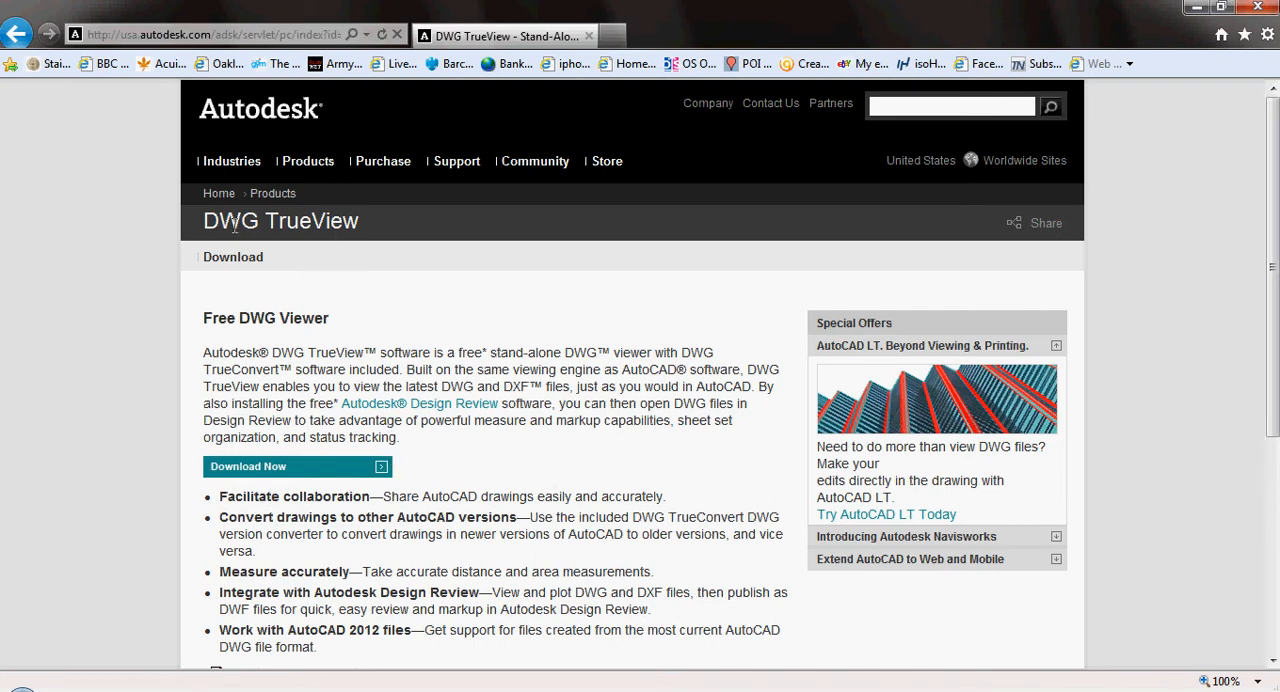
{"action": "mouse_move", "coordinate": [415, 349]}
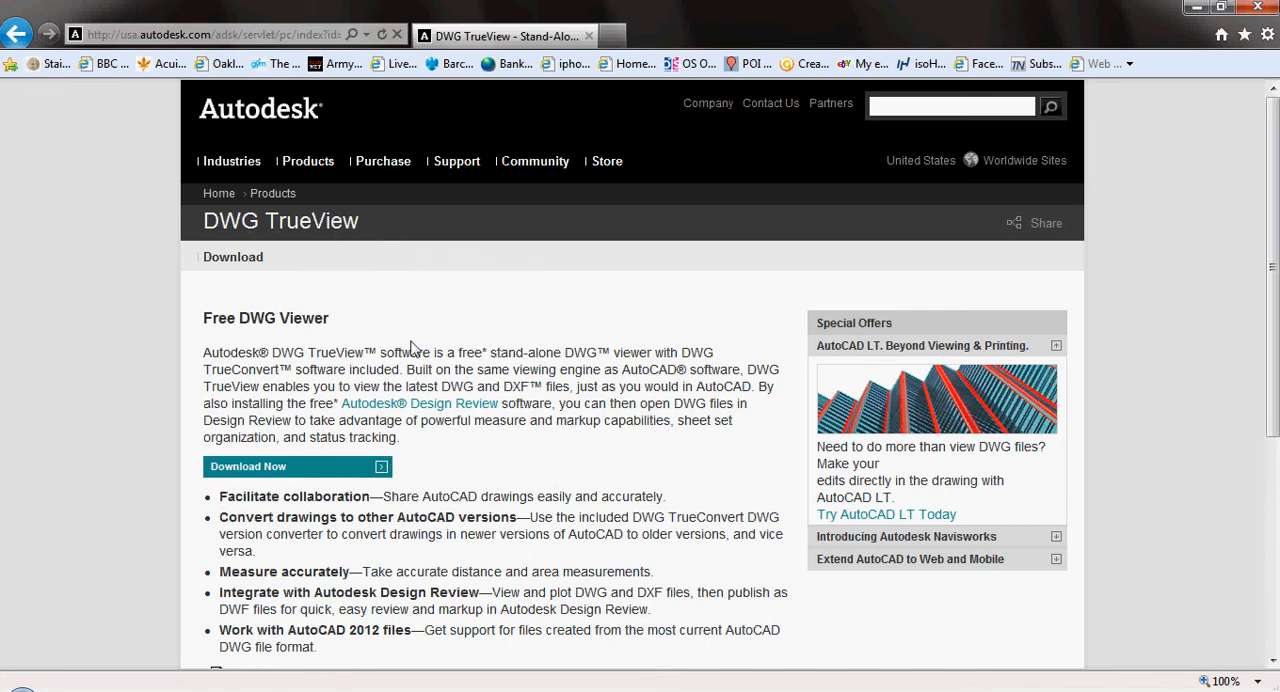
{"action": "mouse_move", "coordinate": [600, 397]}
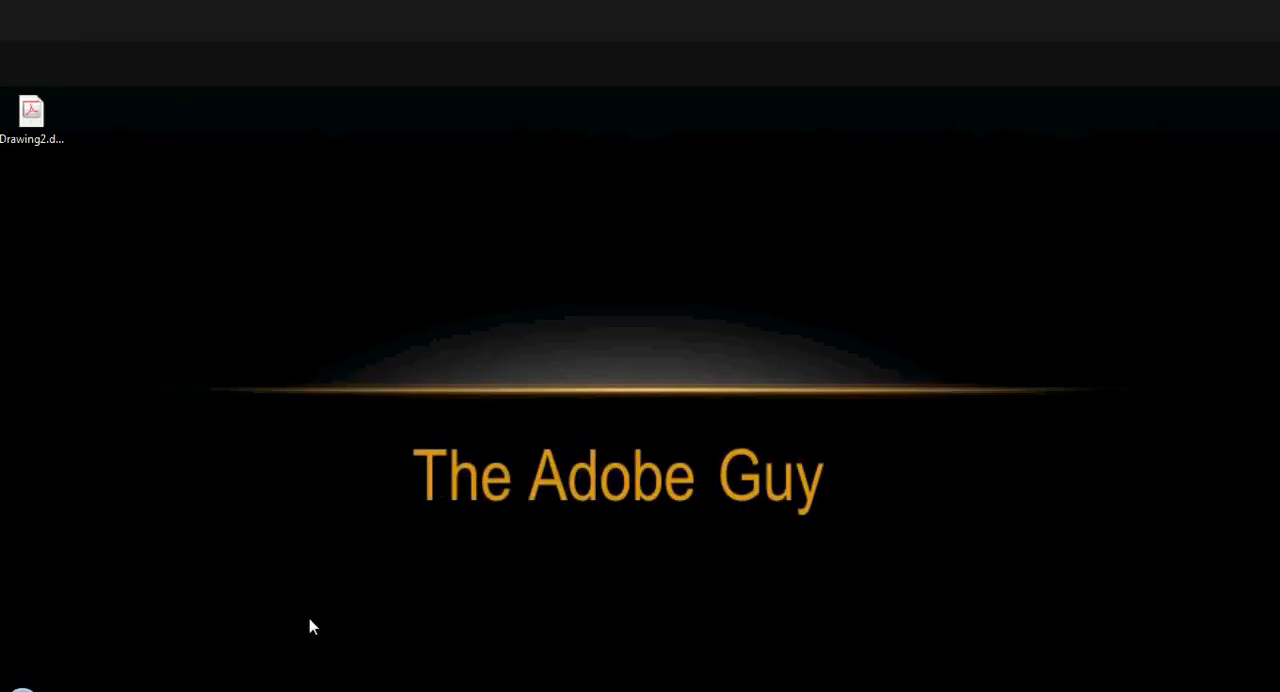
{"action": "left_click", "coordinate": [31, 112]}
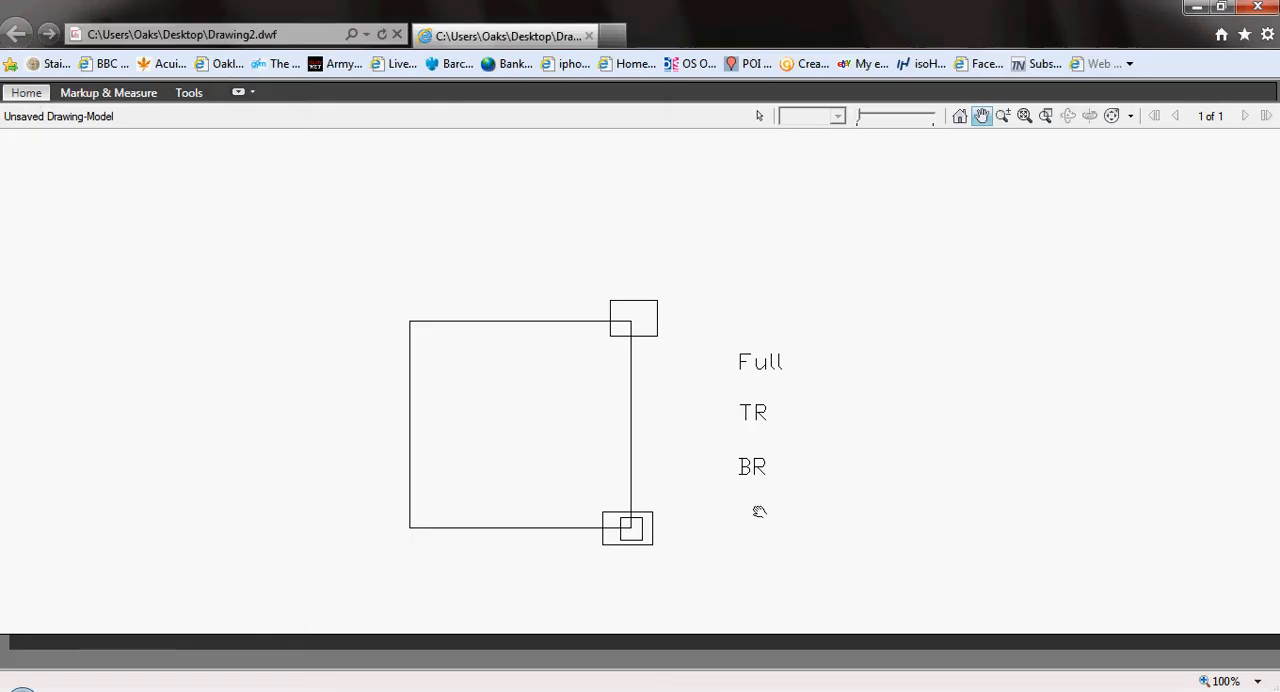
{"action": "mouse_move", "coordinate": [765, 363]}
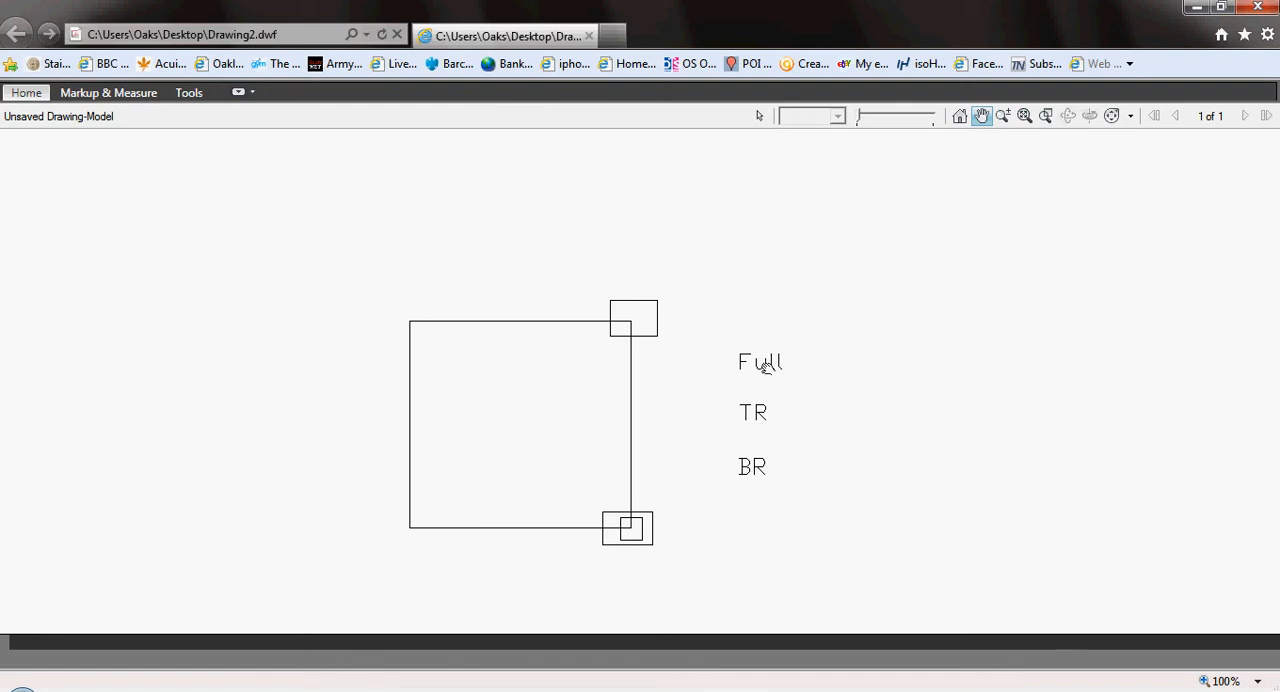
{"action": "mouse_move", "coordinate": [760, 362]}
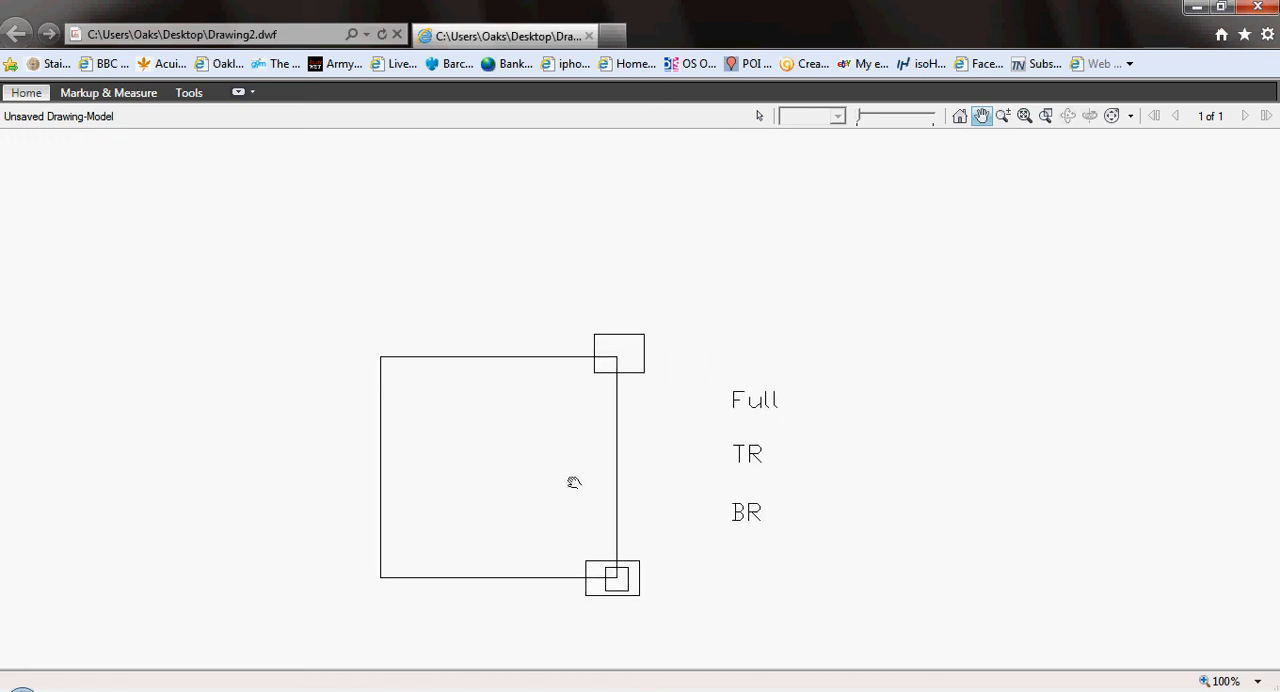
{"action": "mouse_move", "coordinate": [906, 431]}
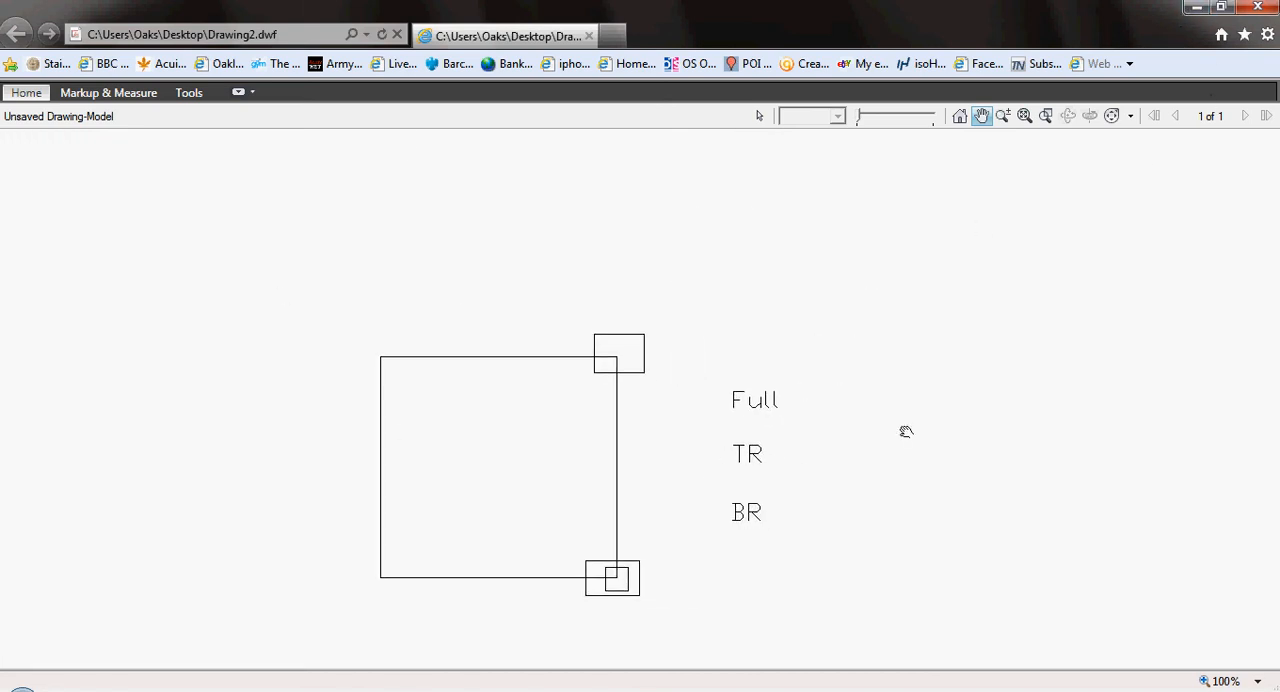
{"action": "mouse_move", "coordinate": [916, 415]}
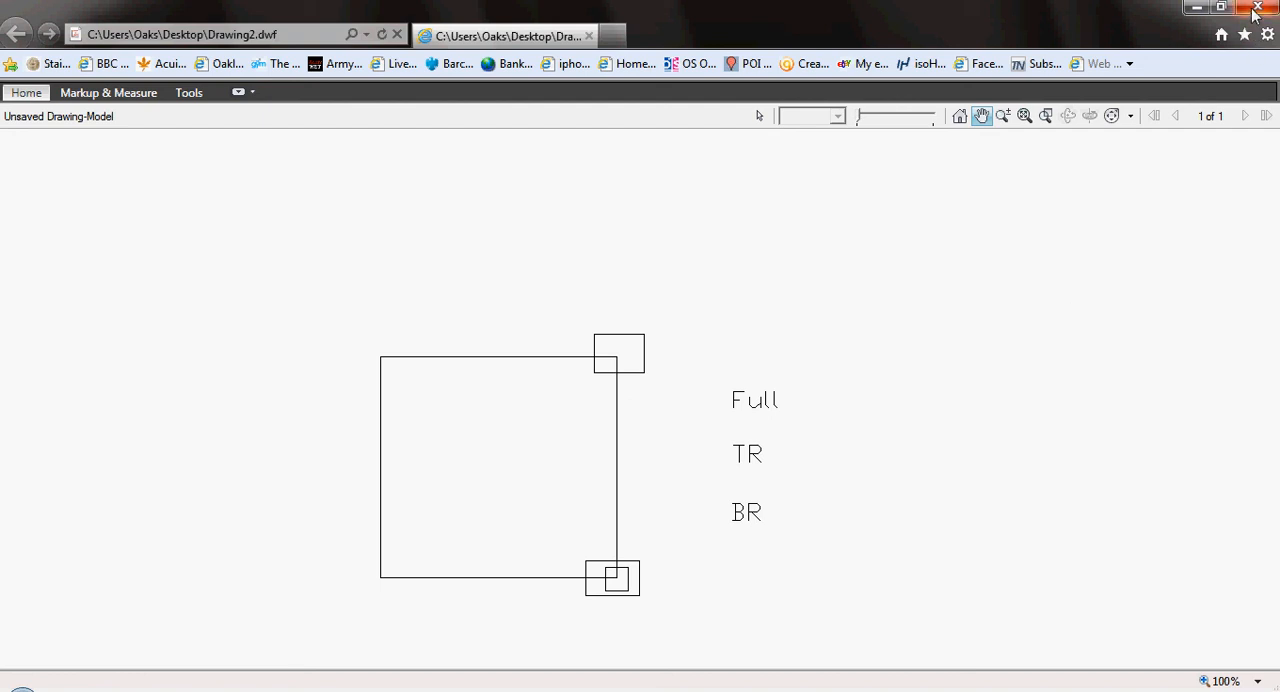
- Close the Internet Explorer window showing Drawing2.dwf
{"action": "left_click", "coordinate": [1257, 8]}
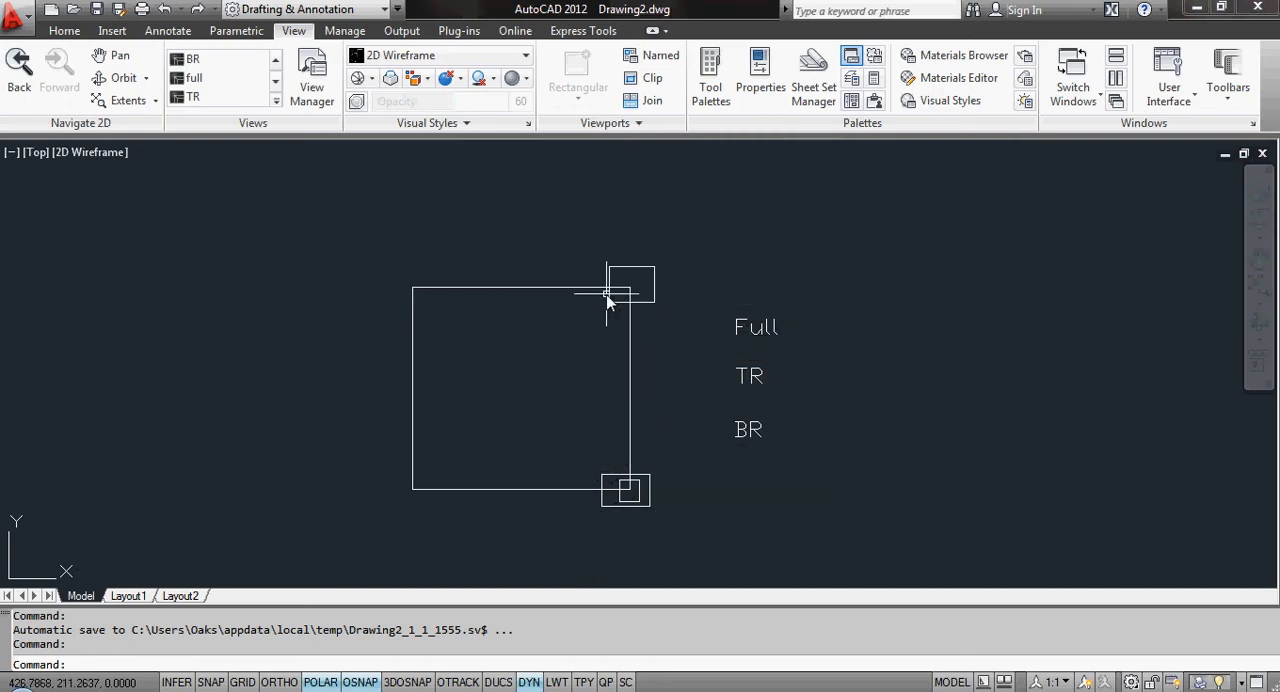
{"action": "mouse_move", "coordinate": [590, 342]}
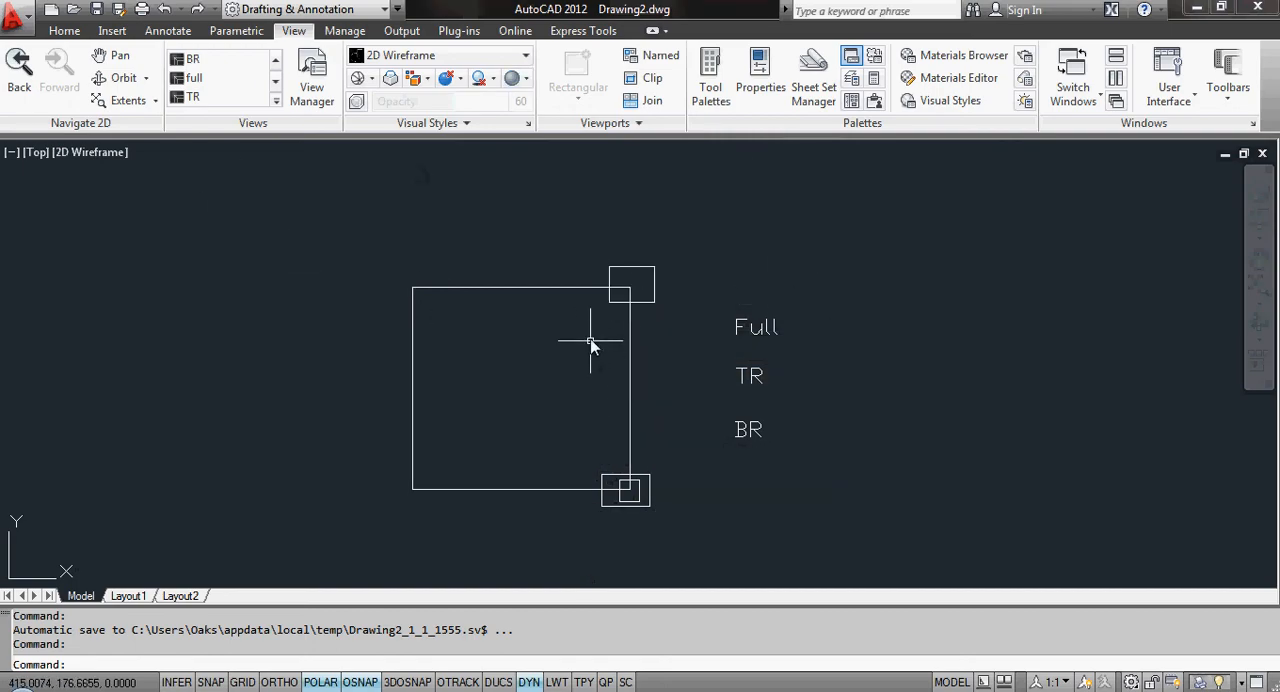
{"action": "mouse_move", "coordinate": [588, 335]}
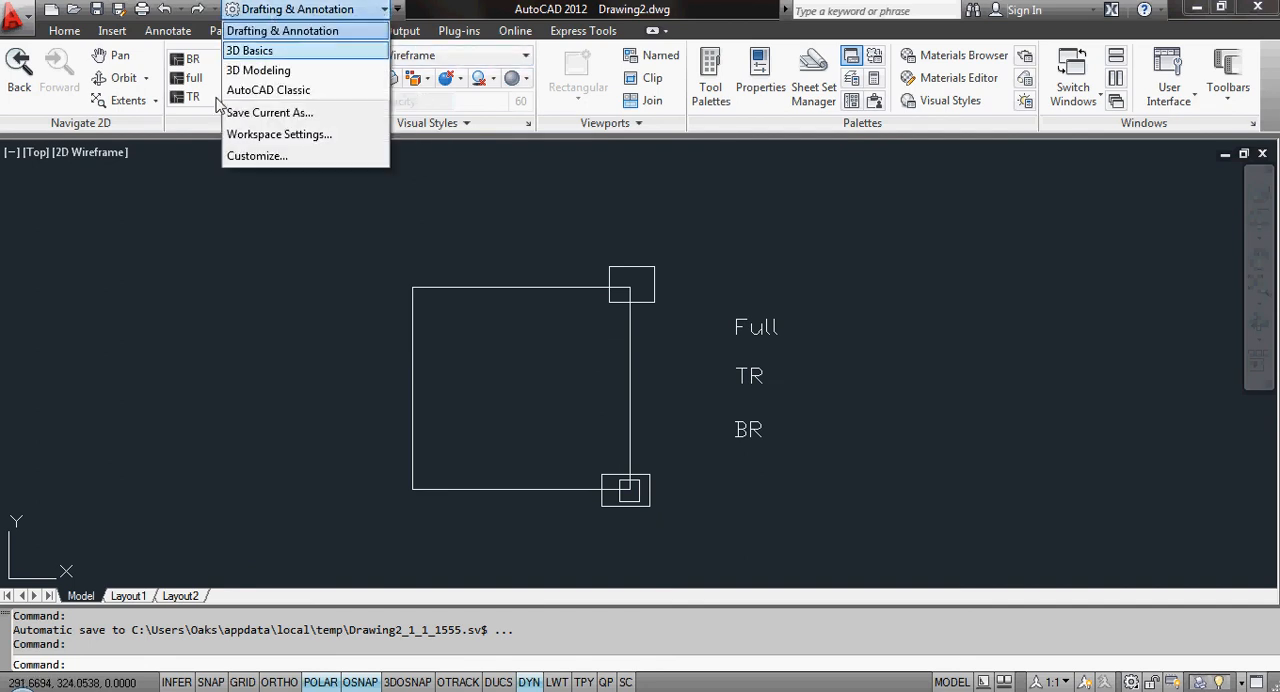
{"action": "mouse_move", "coordinate": [305, 31]}
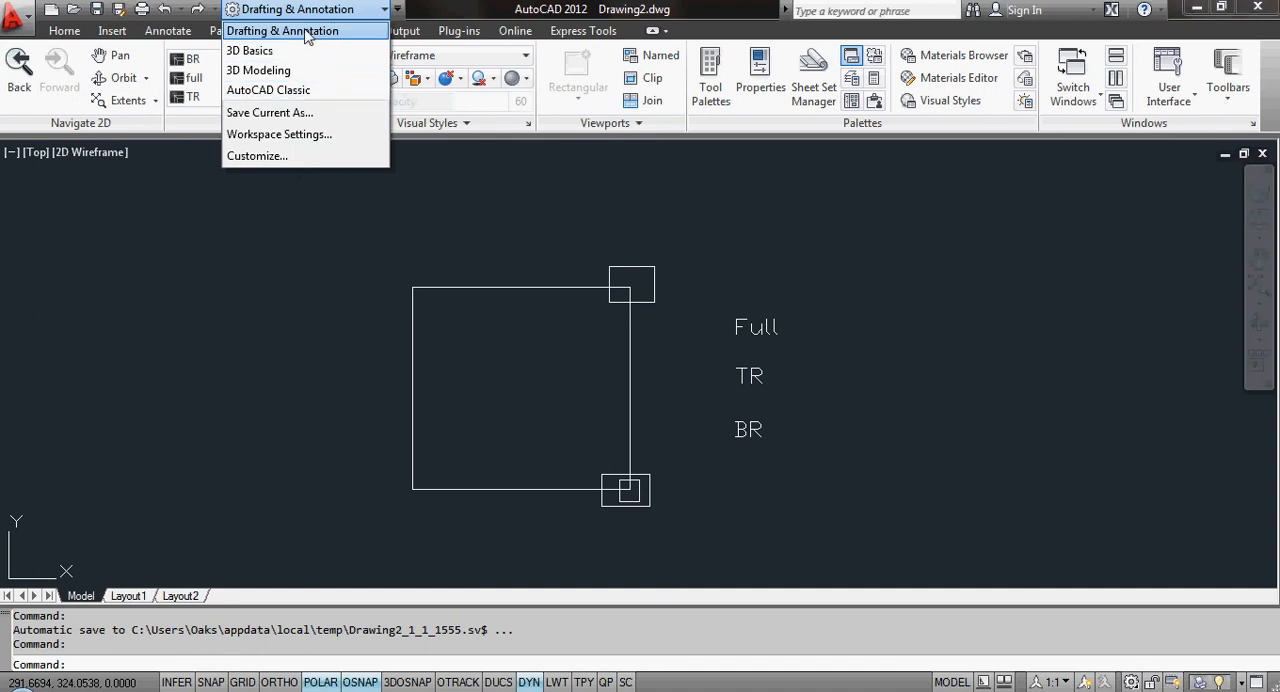
{"action": "mouse_move", "coordinate": [283, 30]}
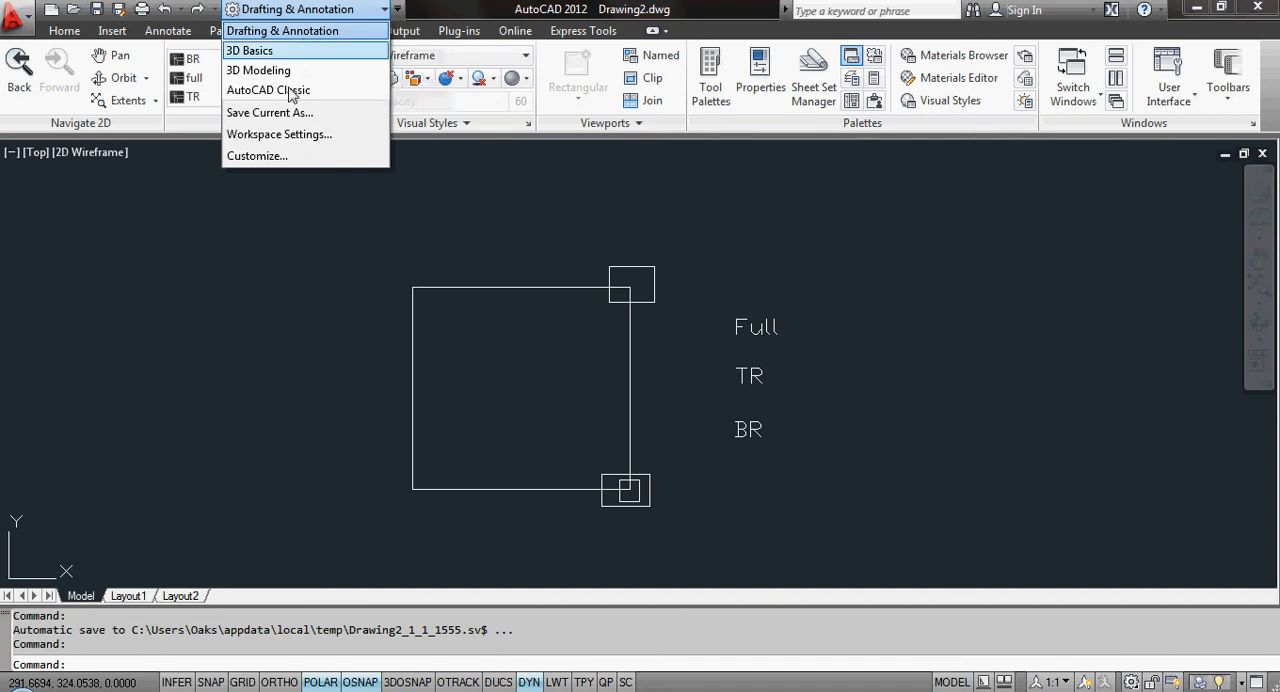
- Switch to the AutoCAD Classic workspace and browse its View menu
{"action": "left_click", "coordinate": [268, 90]}
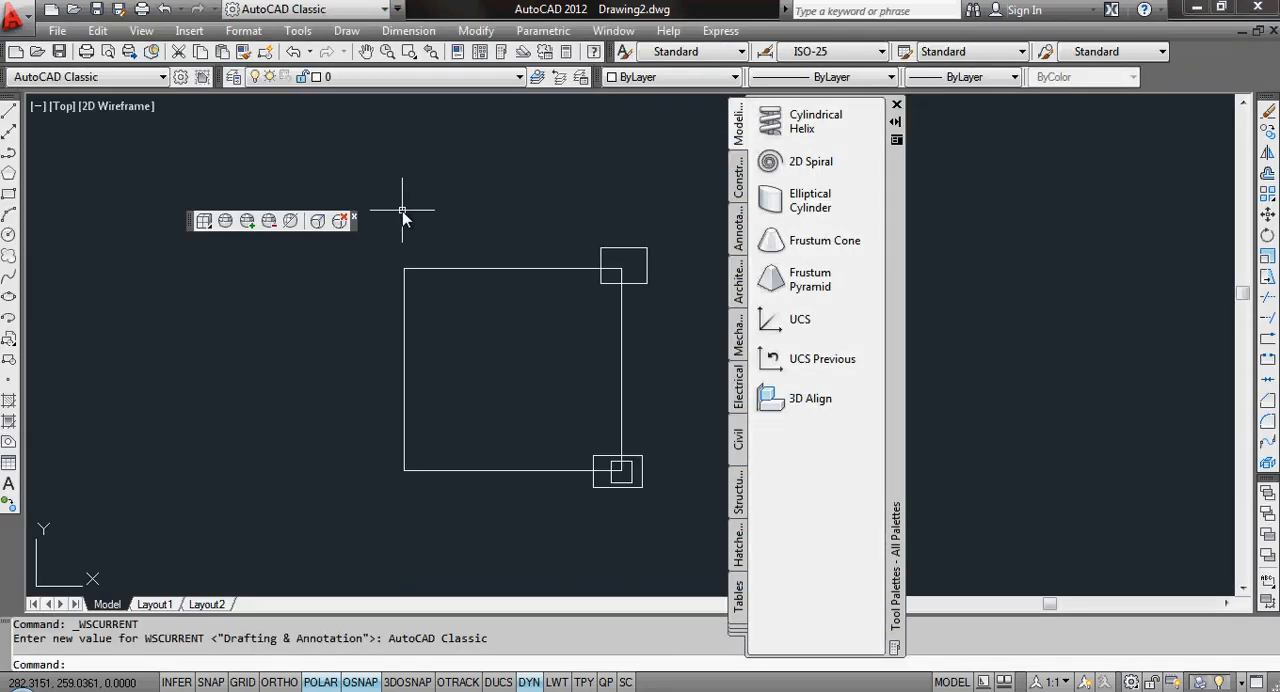
{"action": "mouse_move", "coordinate": [505, 230]}
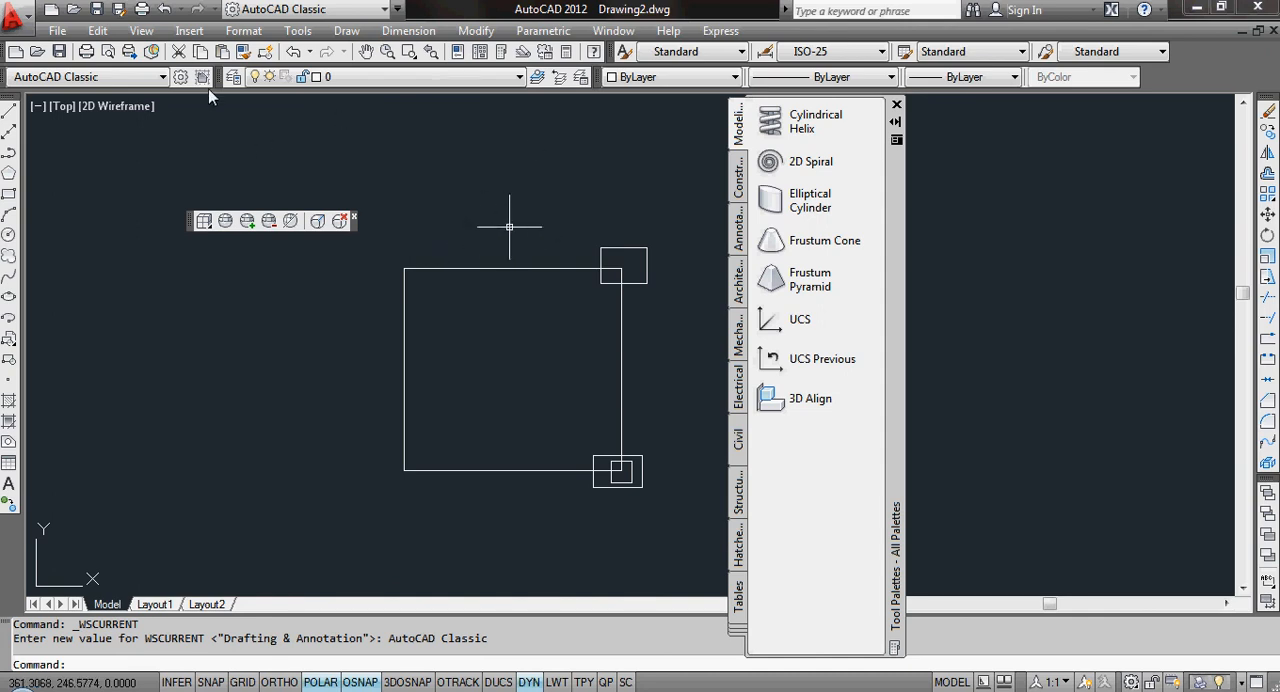
{"action": "left_click", "coordinate": [141, 30]}
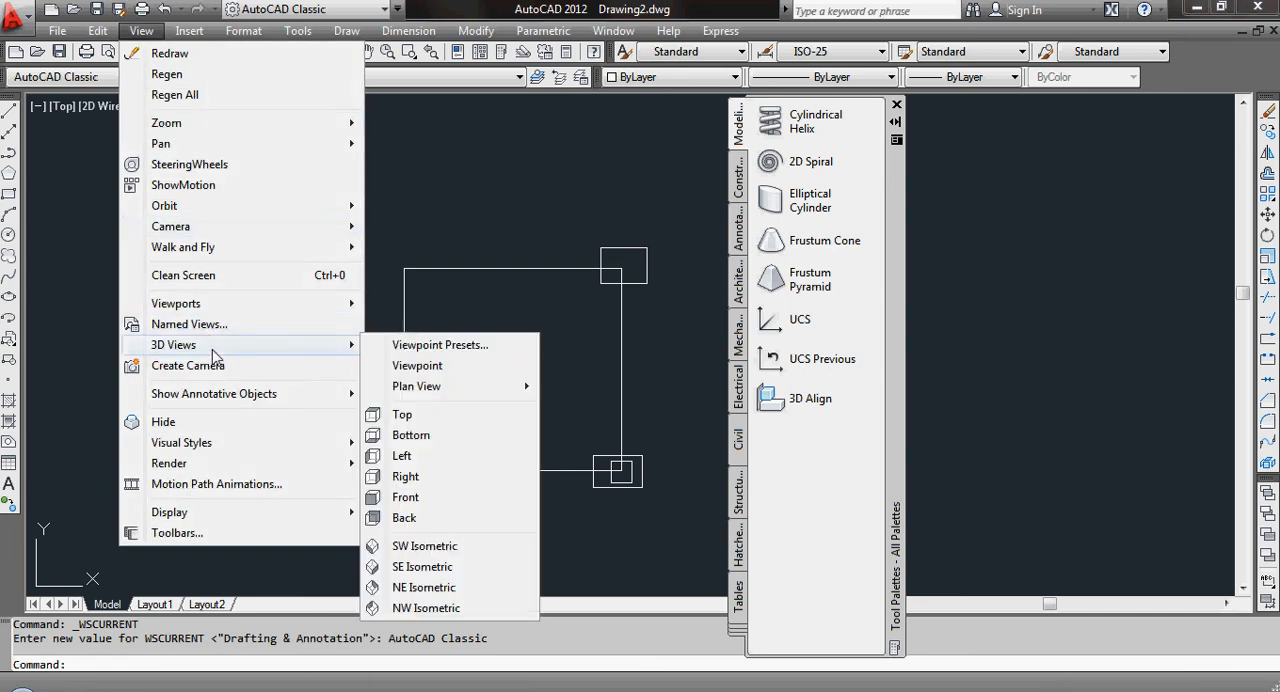
{"action": "mouse_move", "coordinate": [295, 358]}
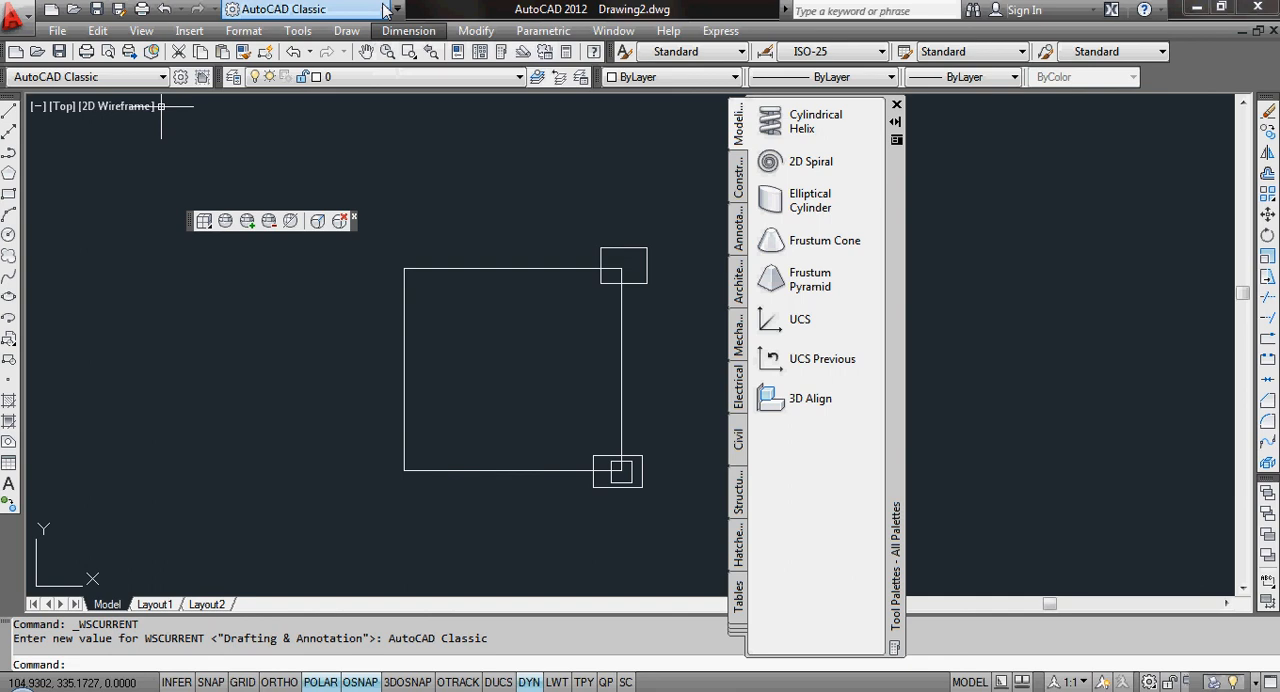
{"action": "left_click", "coordinate": [385, 9]}
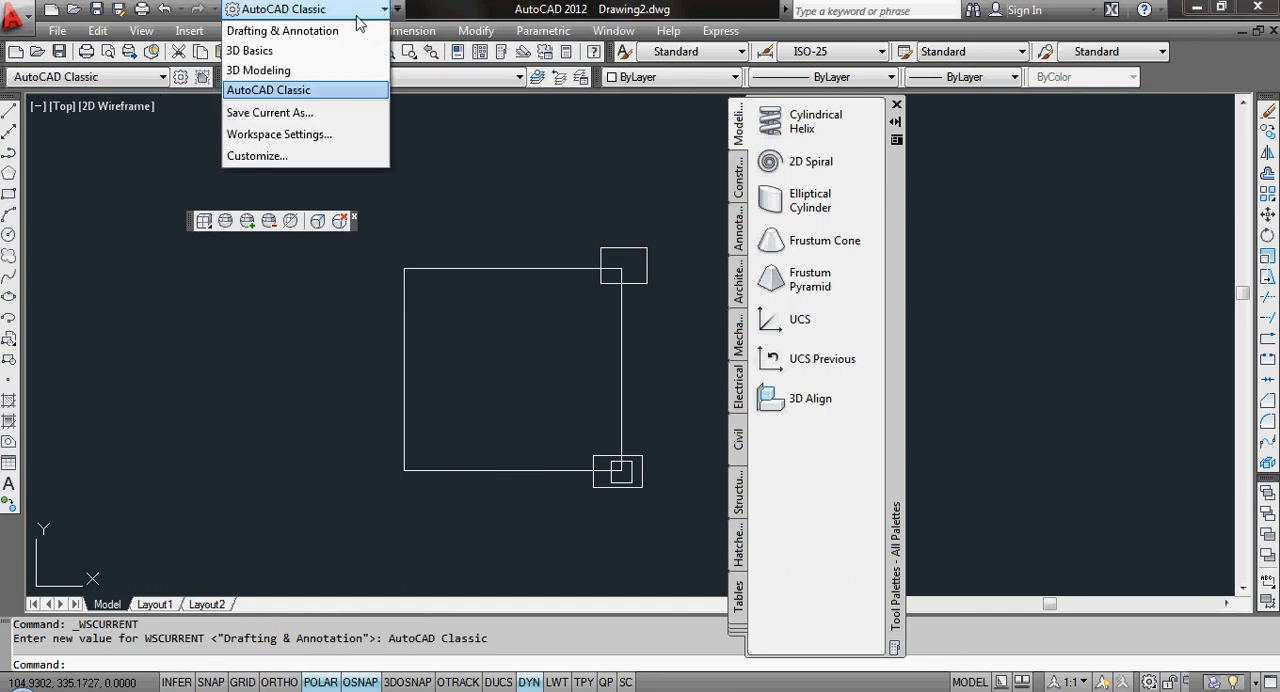
- Pick Drafting & Annotation from the workspace list to bring back the ribbon
{"action": "left_click", "coordinate": [282, 30]}
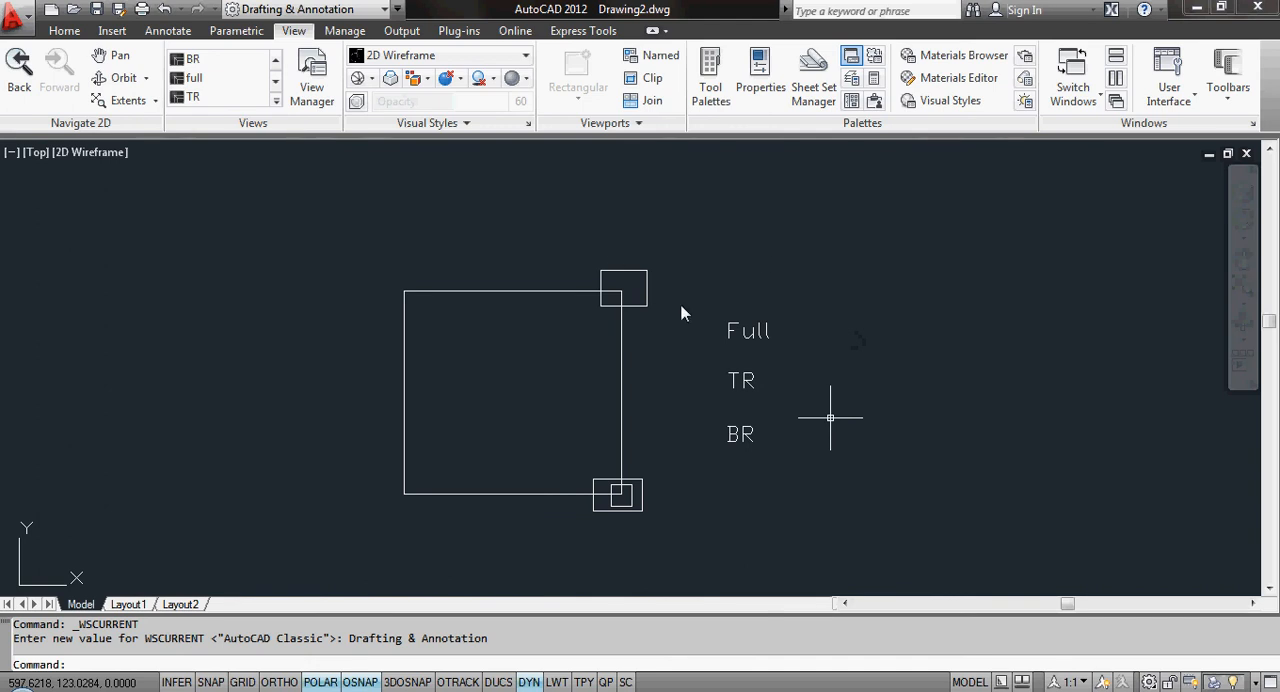
{"action": "mouse_move", "coordinate": [570, 185]}
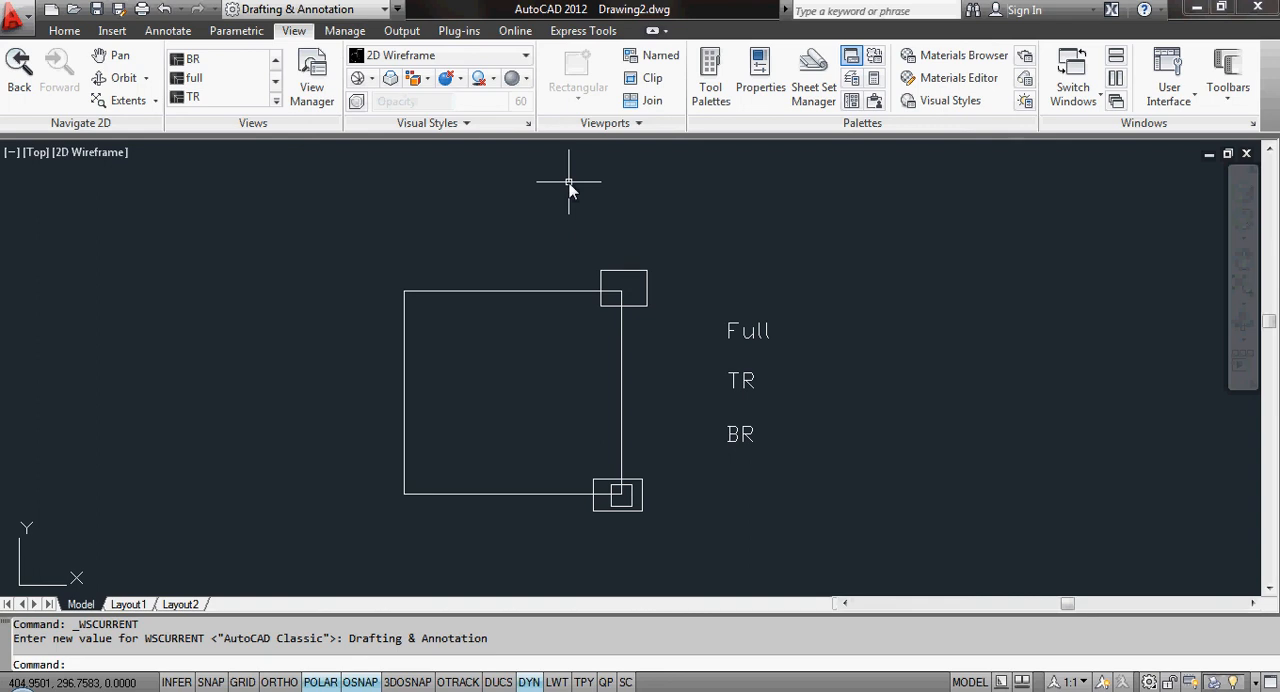
{"action": "mouse_move", "coordinate": [669, 222]}
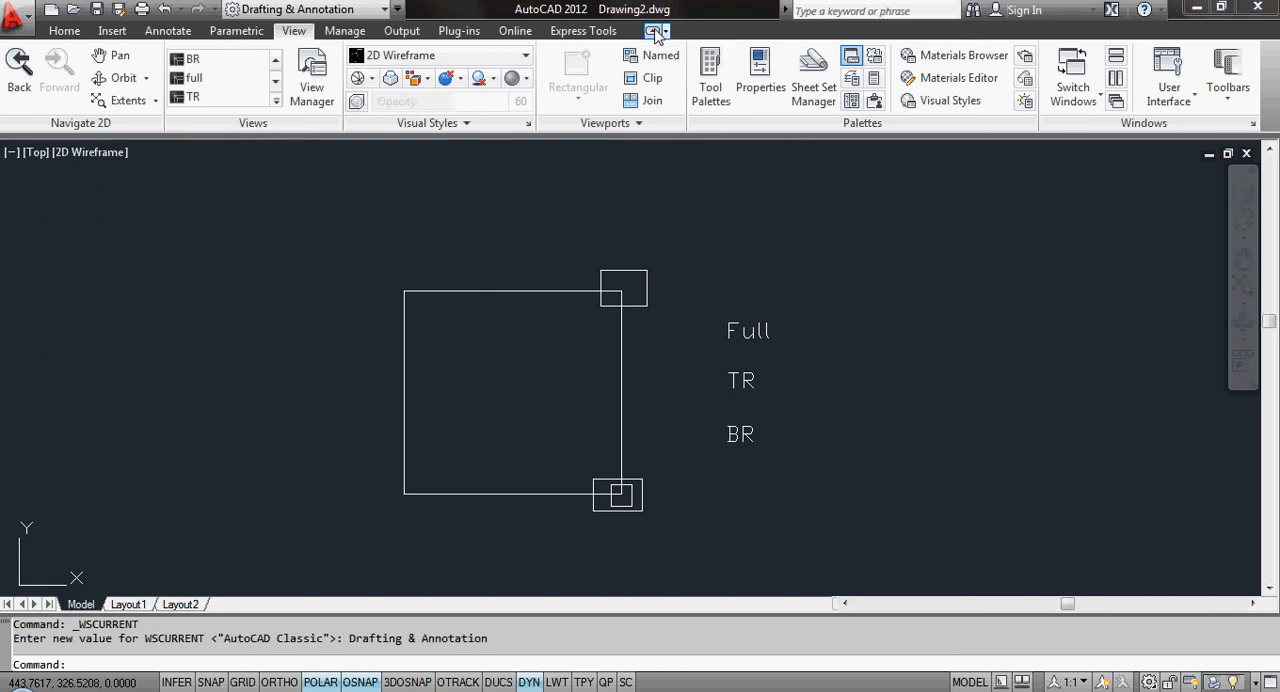
- Collapse the ribbon to panel titles, preview the Views and Palettes panels, then minimize AutoCAD
{"action": "left_click", "coordinate": [656, 31]}
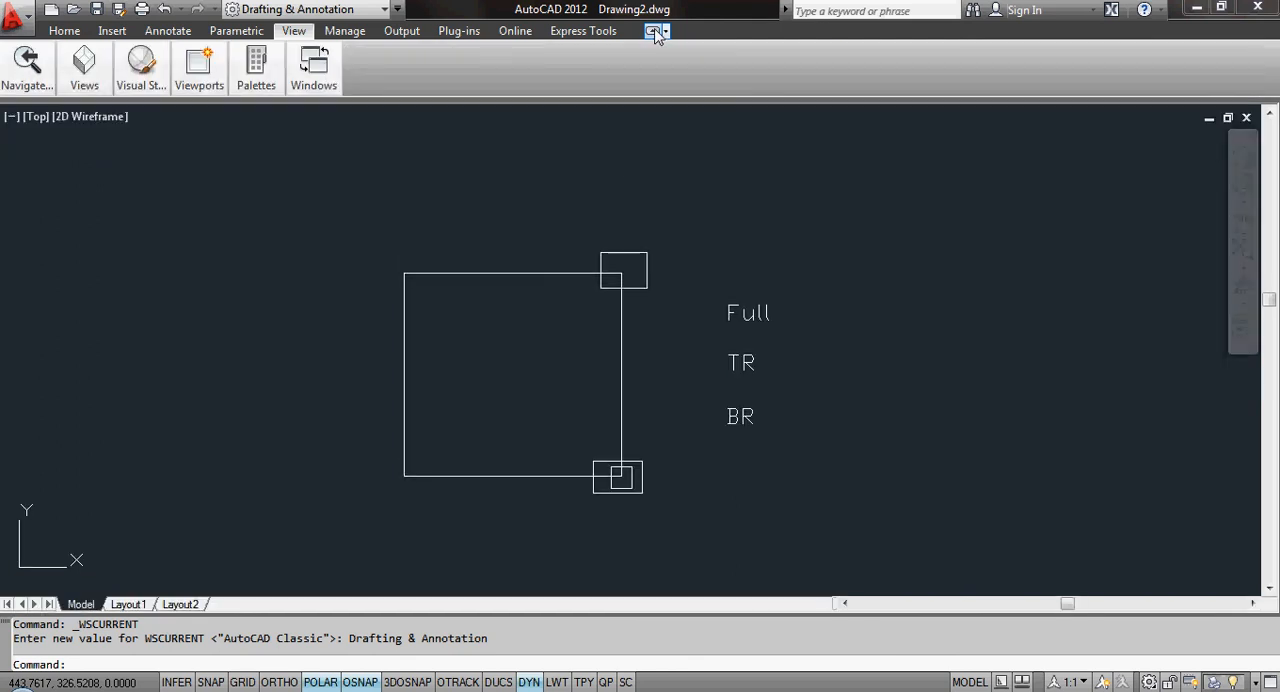
{"action": "left_click", "coordinate": [652, 30]}
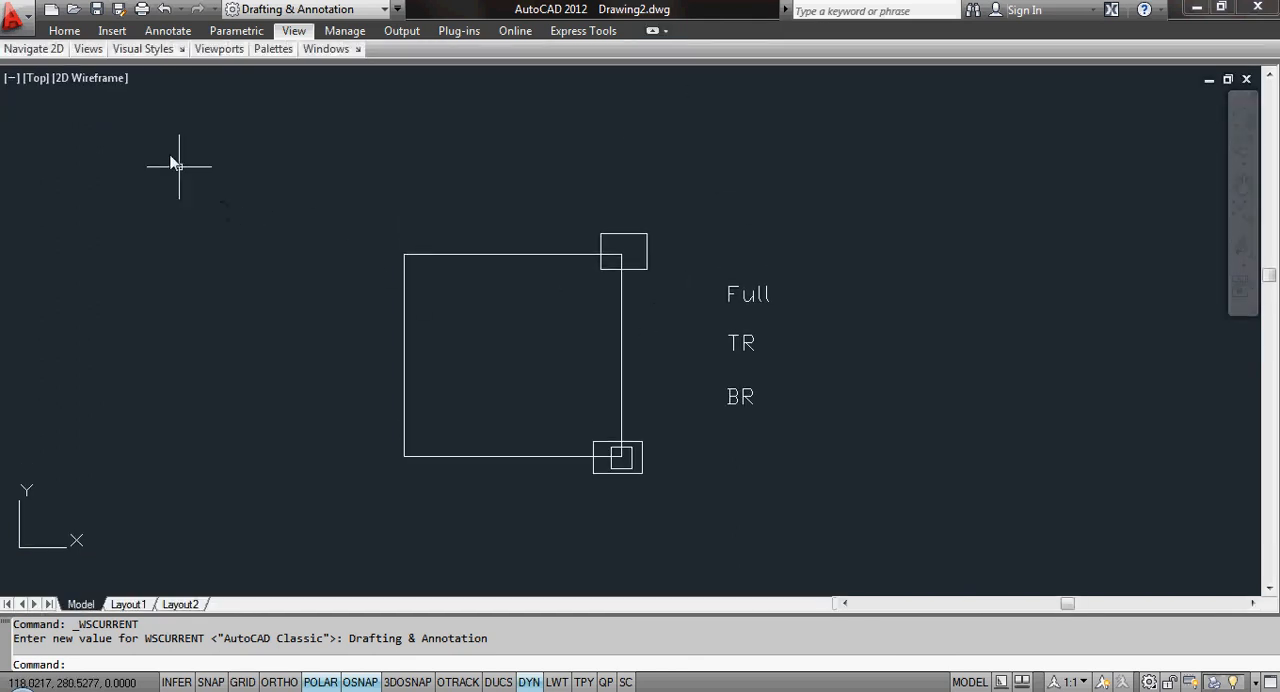
{"action": "left_click", "coordinate": [88, 48]}
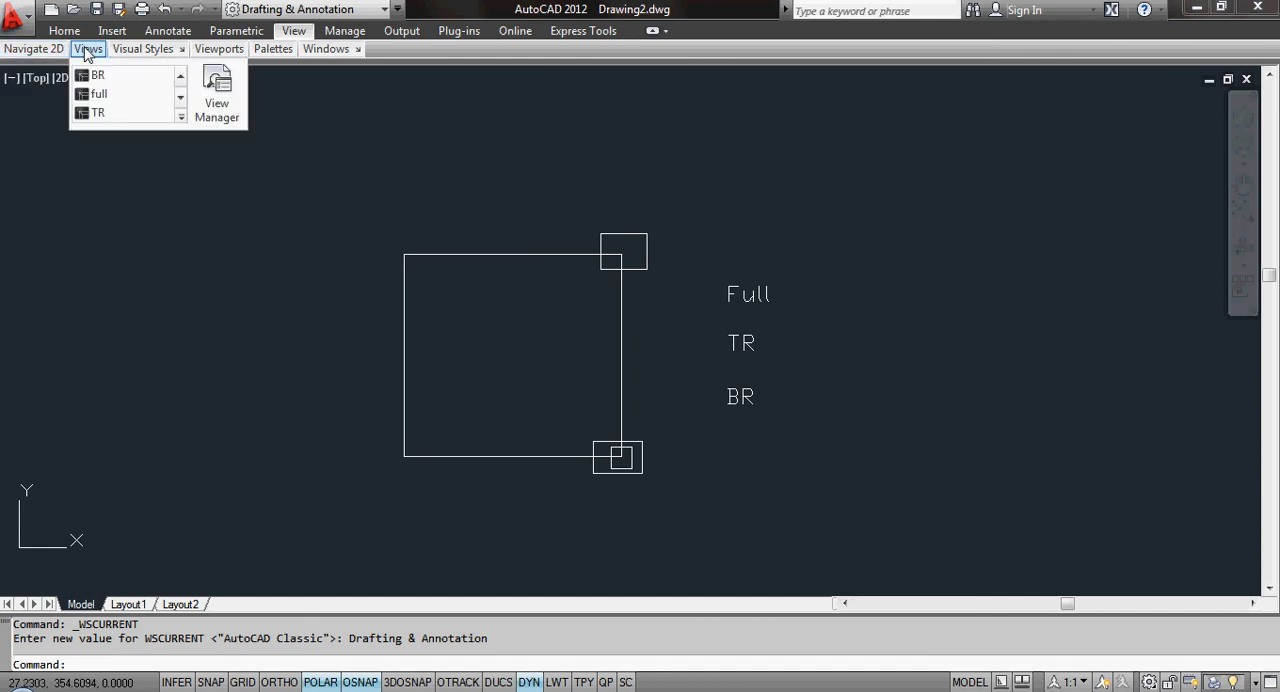
{"action": "left_click", "coordinate": [273, 48]}
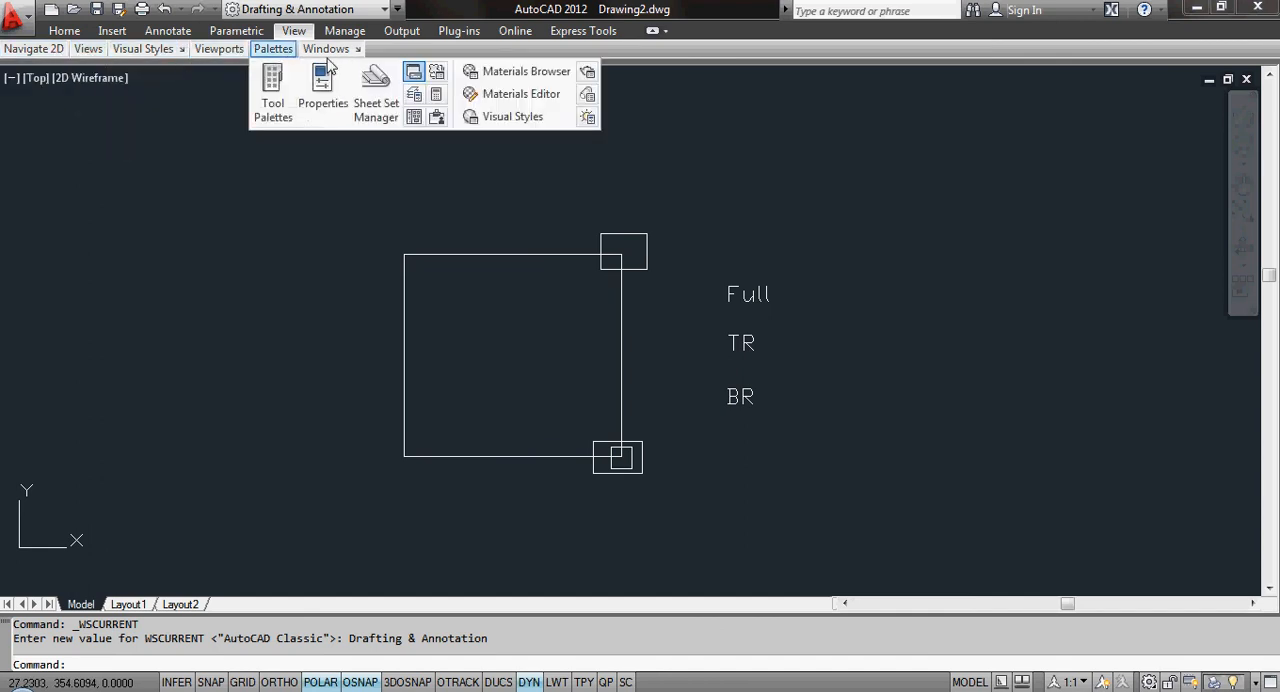
{"action": "left_click", "coordinate": [64, 30]}
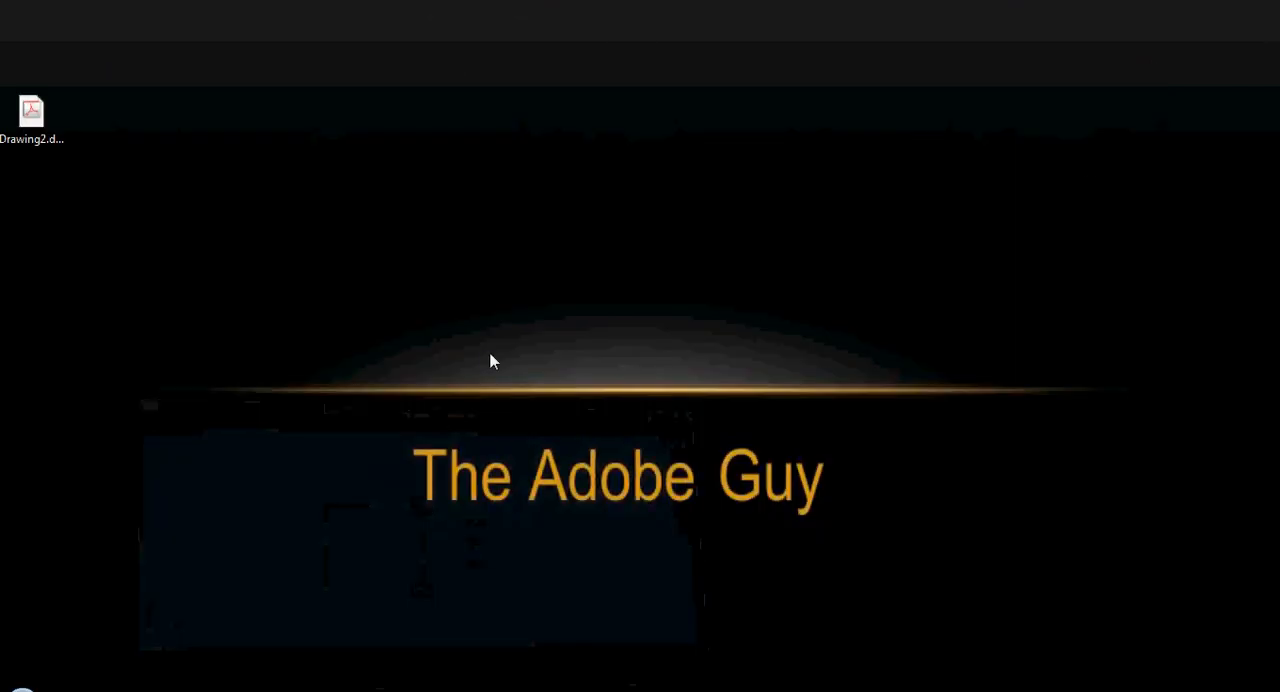
{"action": "mouse_move", "coordinate": [408, 134]}
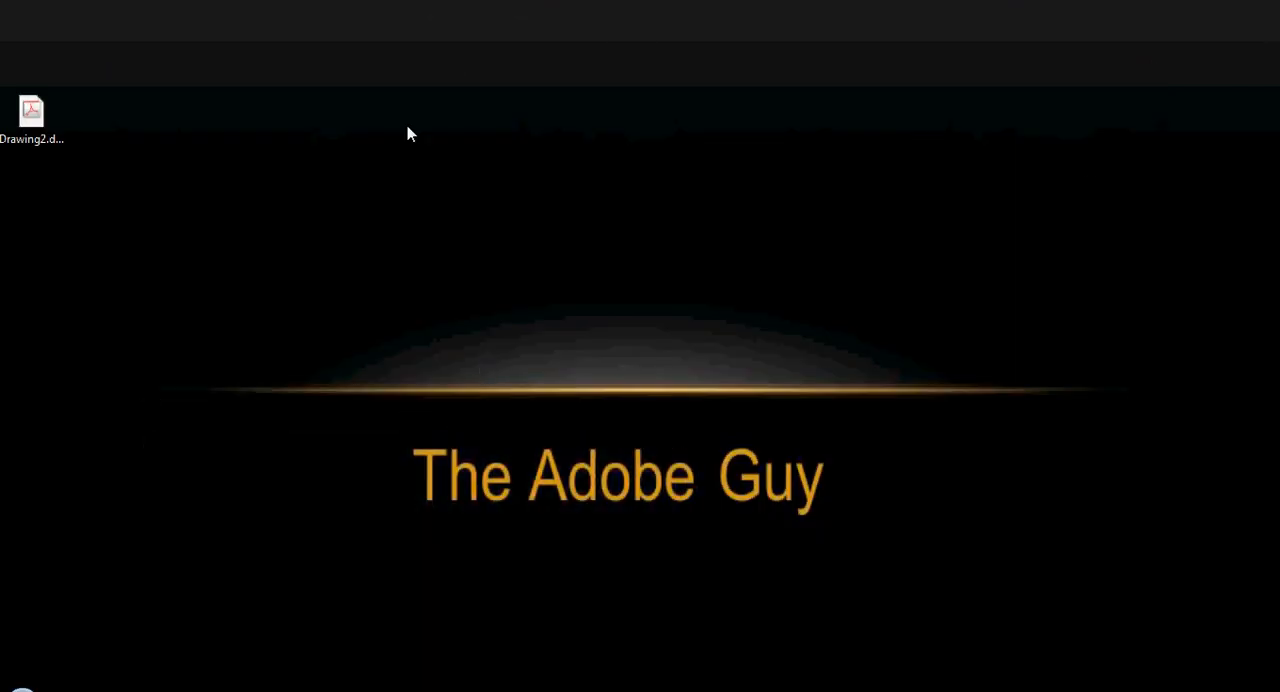